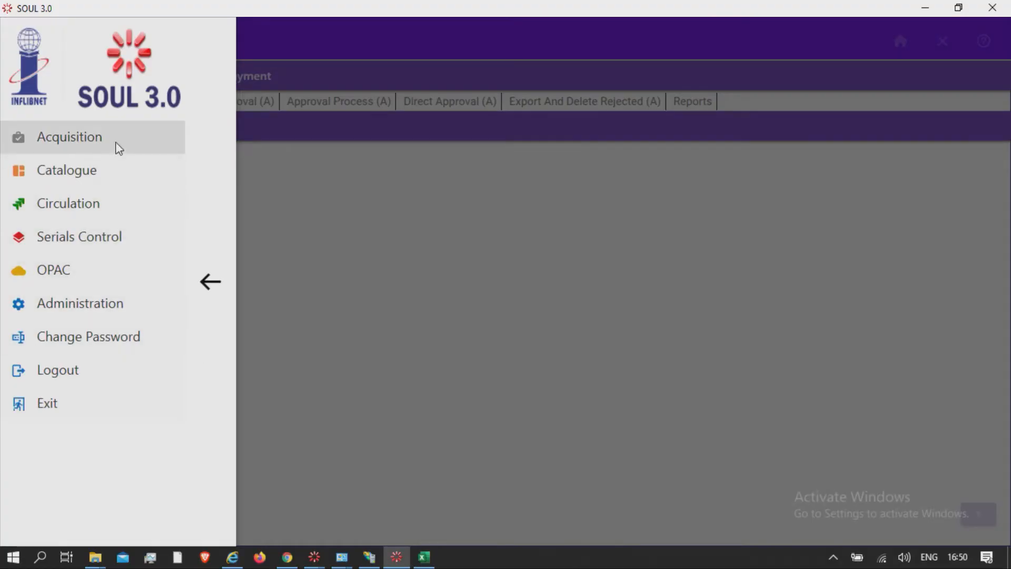
- Go to Acquisition and show the Suggestions workflows to reach Export And Delete Rejected
left_click(70, 136)
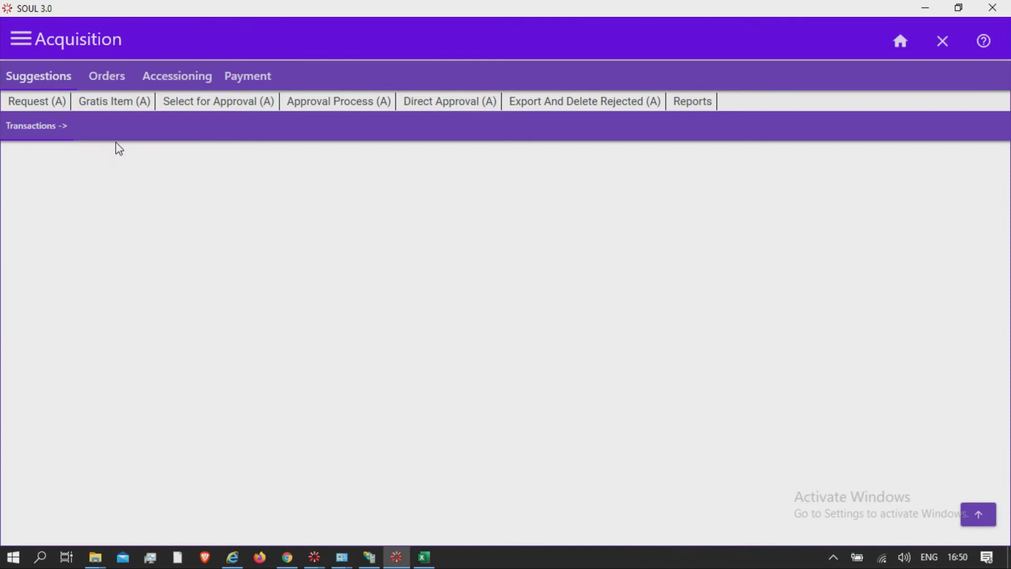
mouse_move(54, 85)
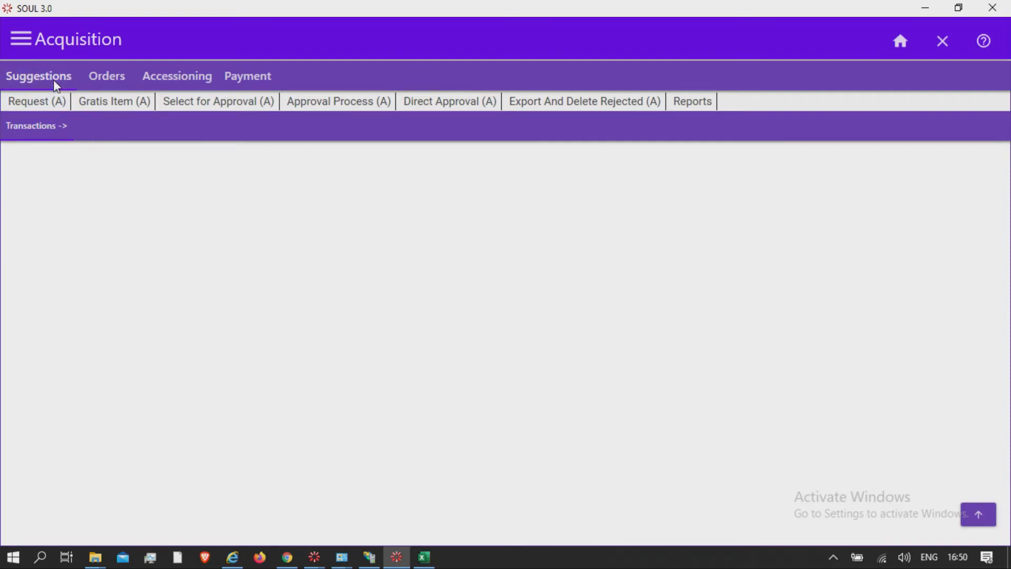
left_click(583, 101)
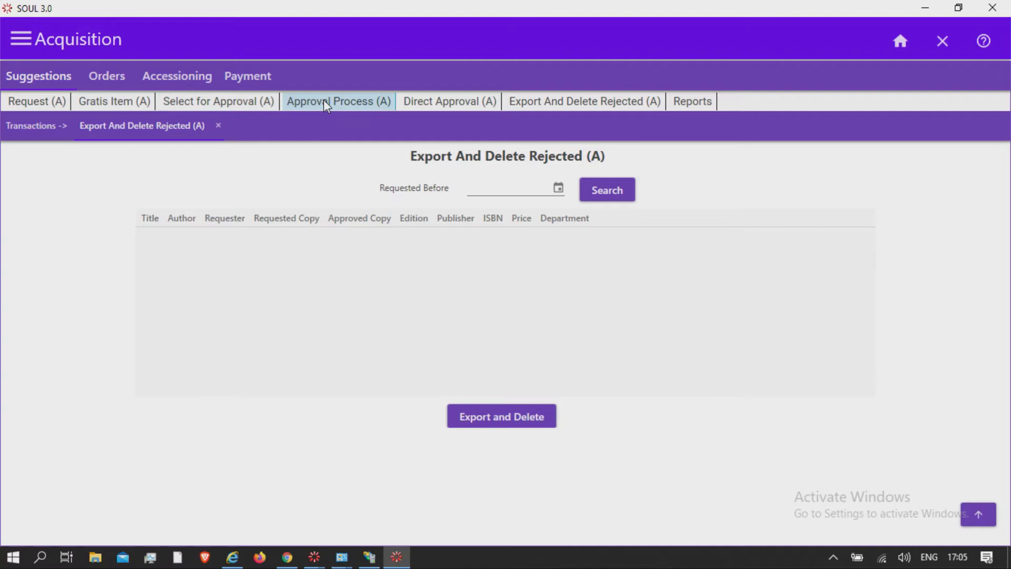
- Show the Approval Process (A) list and tick the Select box for the Title2 suggestion
left_click(337, 101)
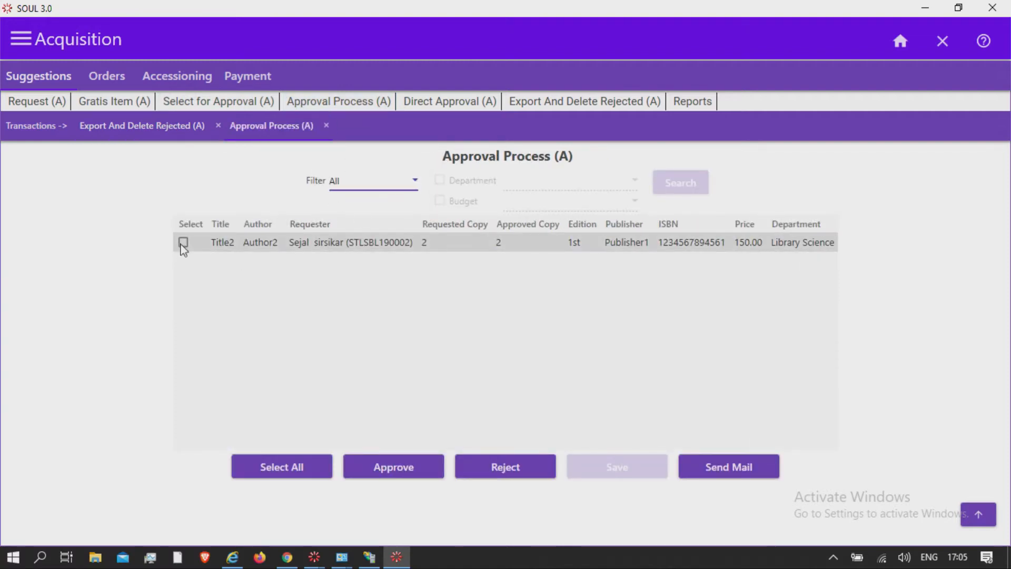
left_click(184, 242)
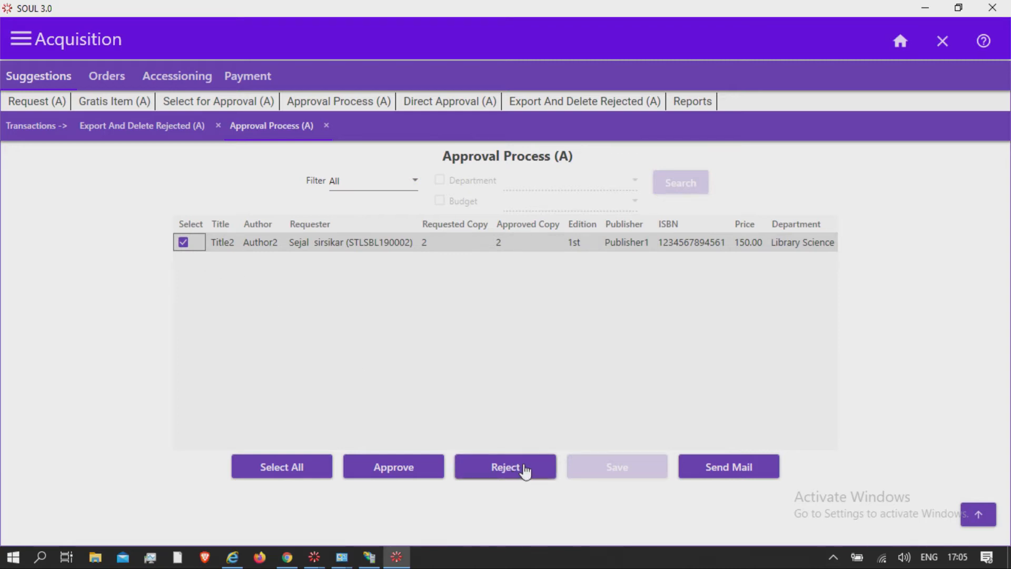
- Reject Title2 via the Library Committee, save the rejection and return to Export And Delete Rejected
left_click(504, 466)
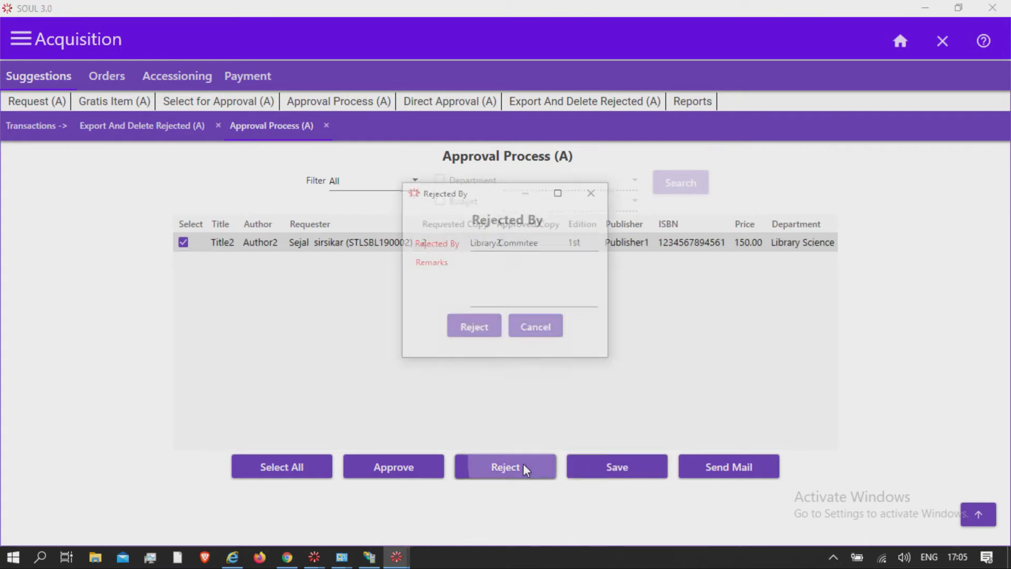
mouse_move(473, 329)
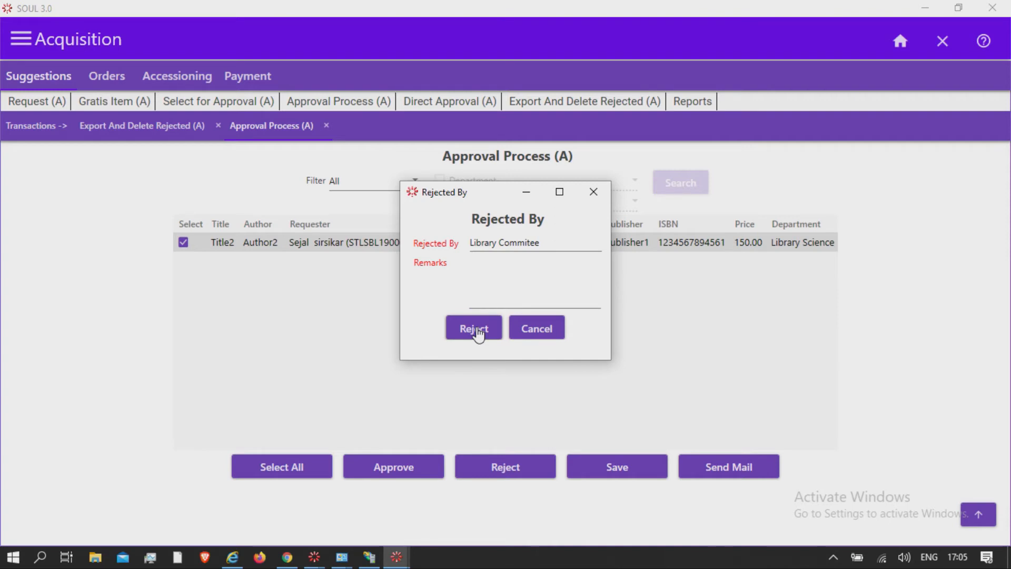
left_click(473, 328)
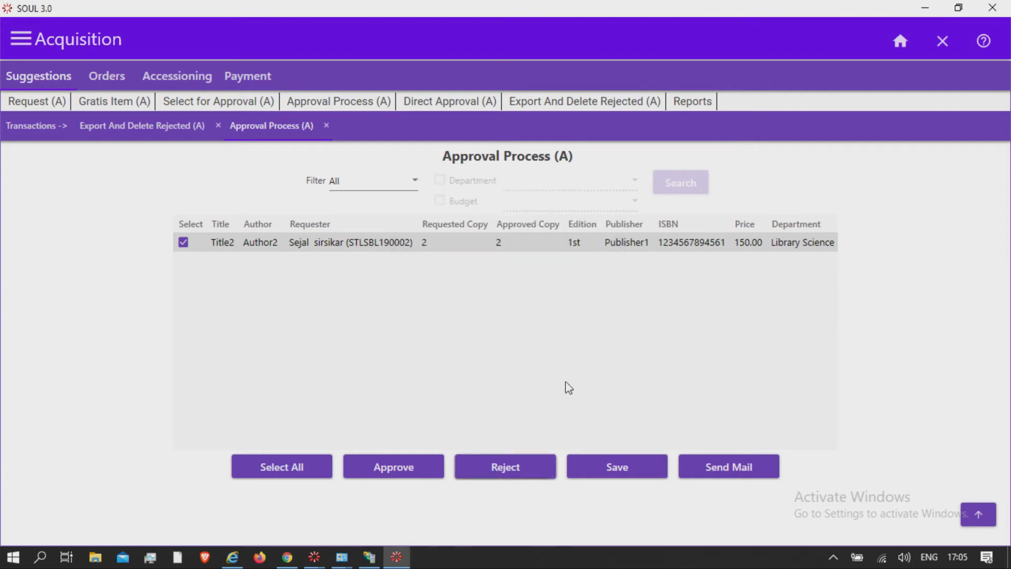
left_click(504, 466)
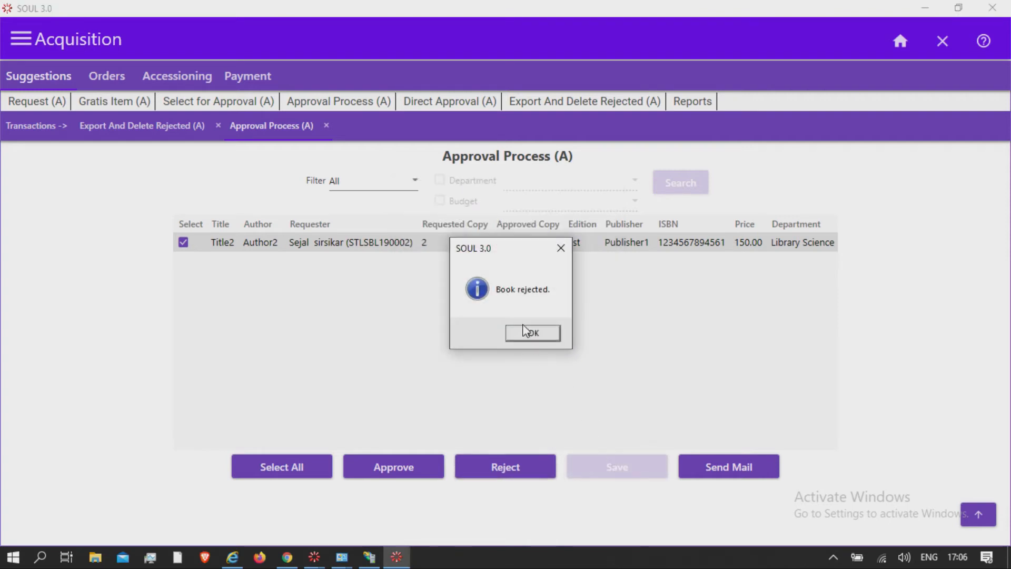
left_click(530, 332)
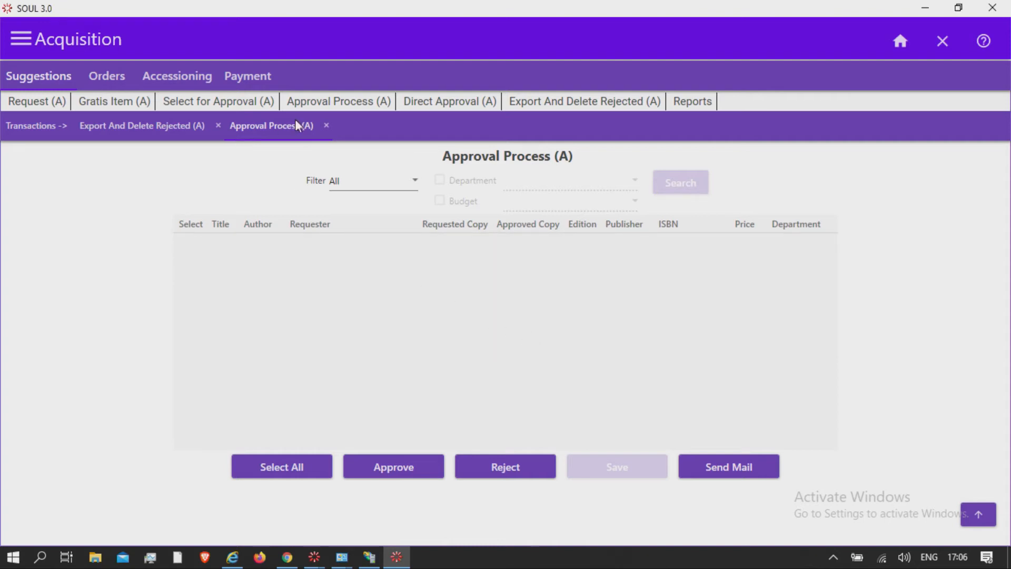
left_click(326, 125)
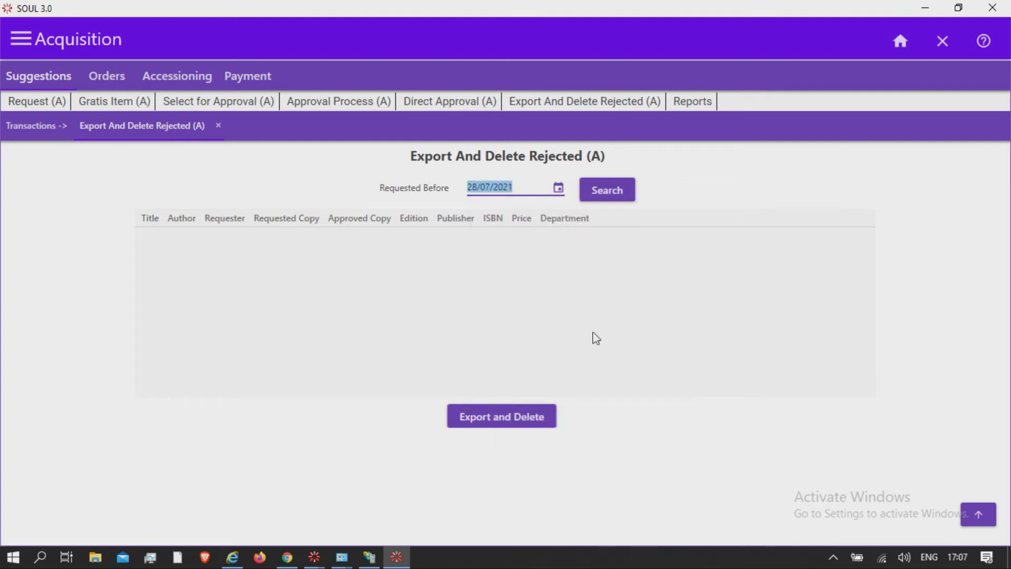
- Search rejected suggestions requested before 28/07/2021 and start Export and Delete for Title2
left_click(606, 189)
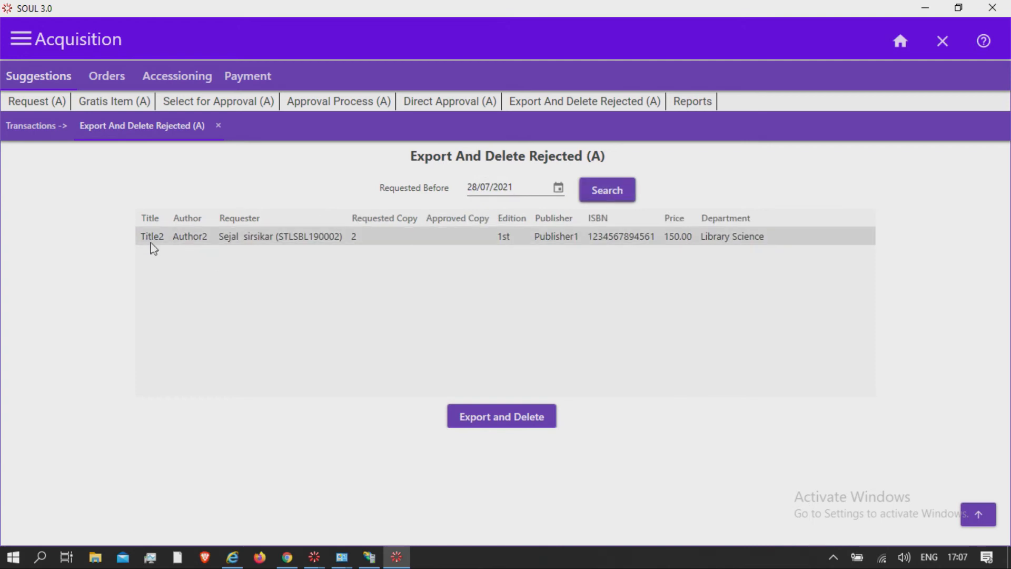
mouse_move(501, 416)
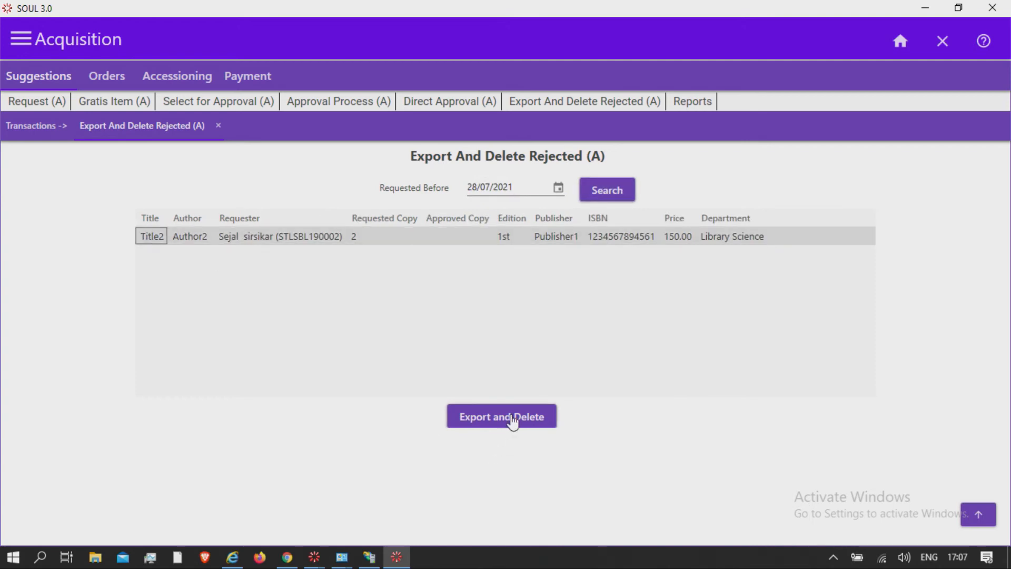
left_click(501, 416)
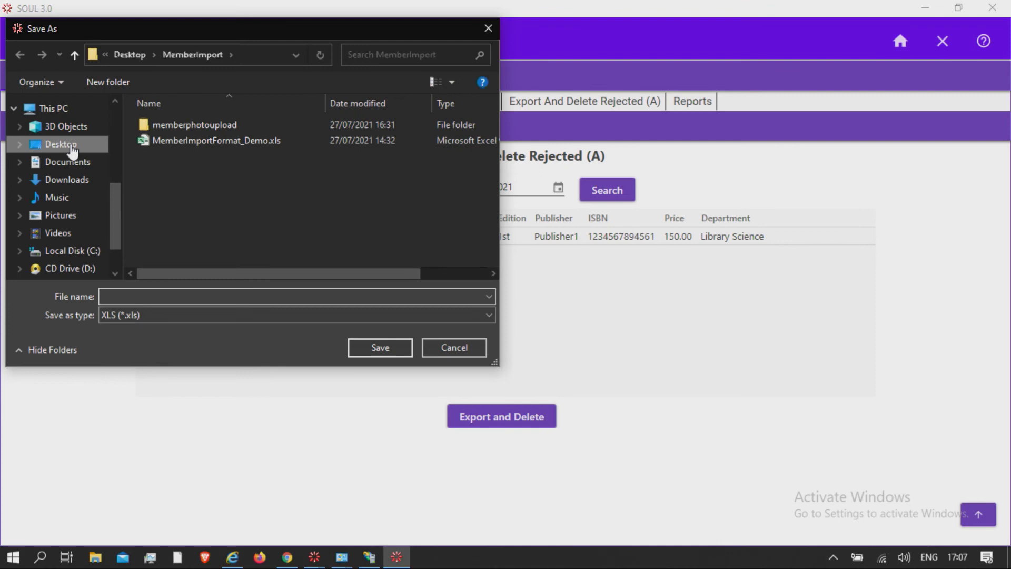
- Choose Desktop and enter Rejectbooklist as the XLS export file name
left_click(61, 144)
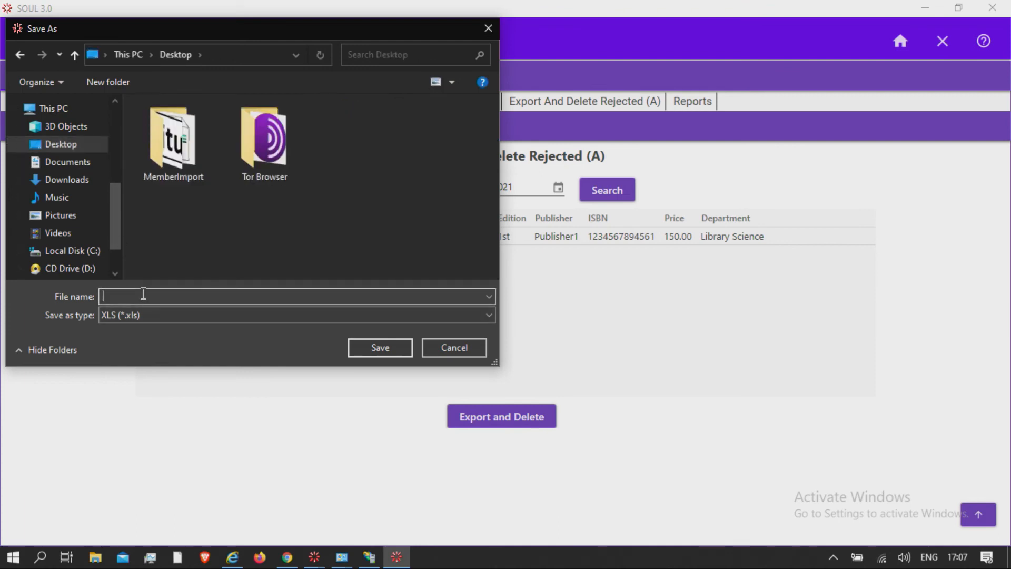
type("Rejectbookl")
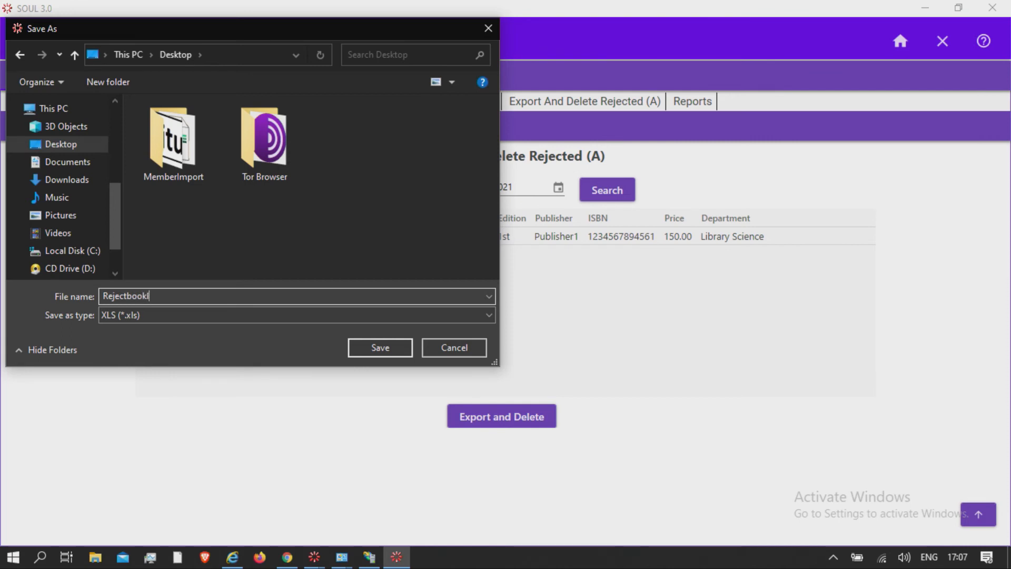
type("st")
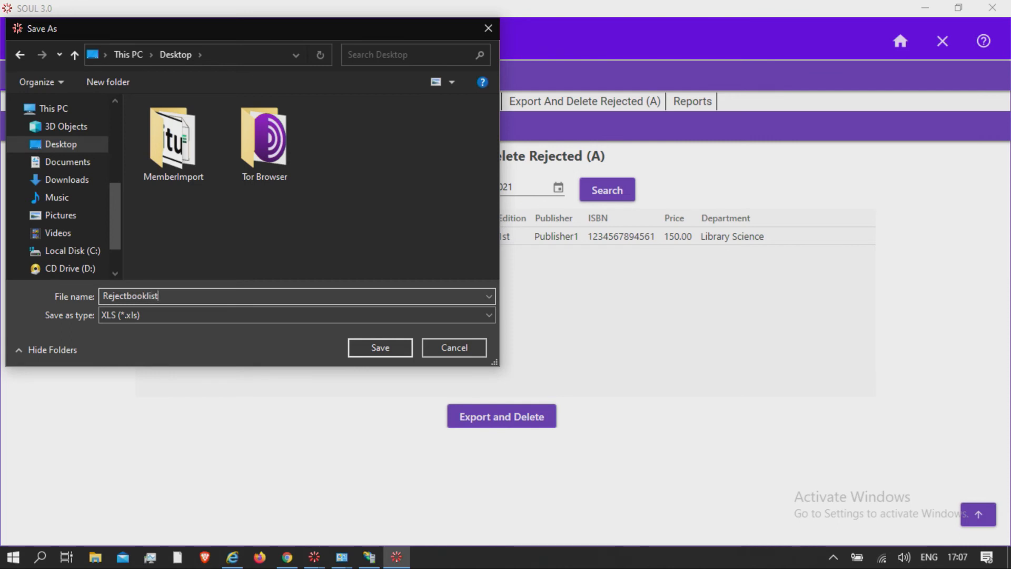
mouse_move(380, 348)
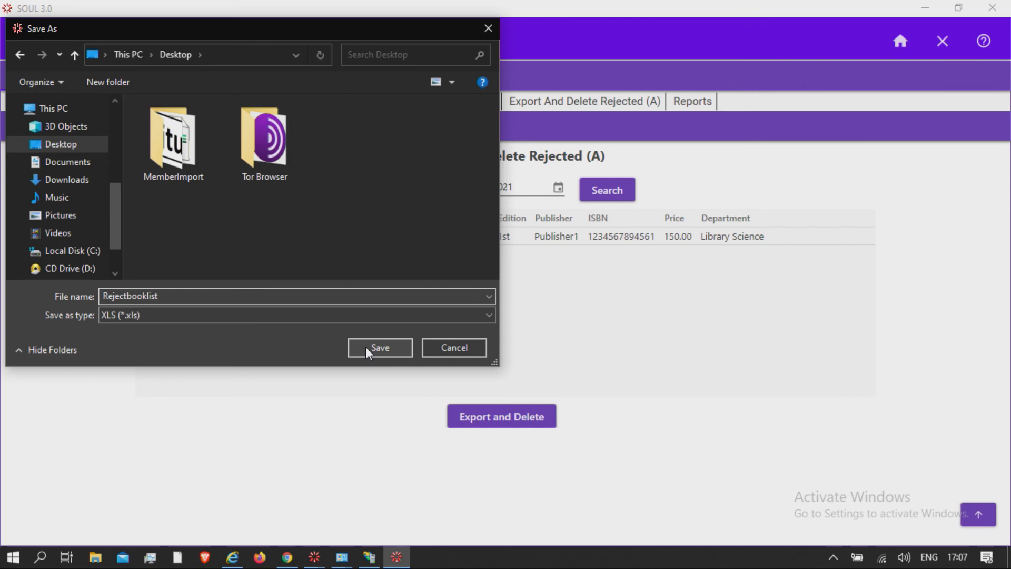